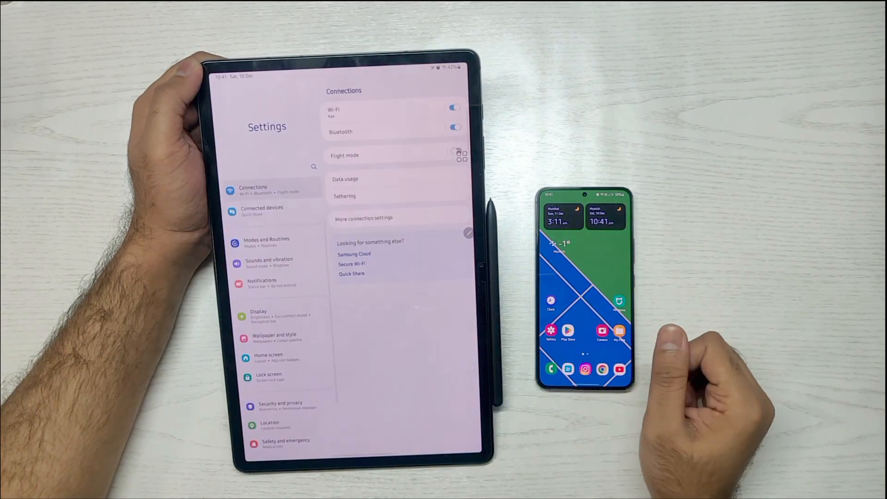
- Go into Connected devices to reach the Continue apps on other devices setting
click(262, 210)
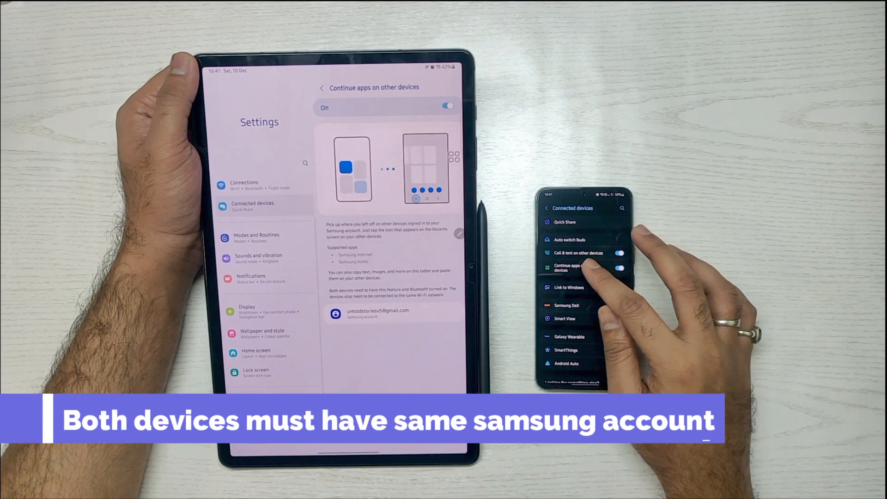
click(577, 267)
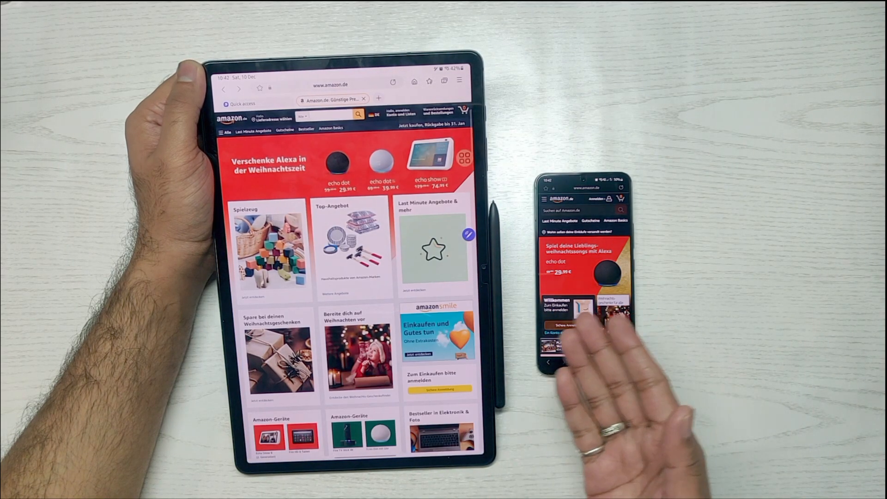
- Bring up the Bosch Stabmixer product page on Amazon on the phone
scroll(down, 3)
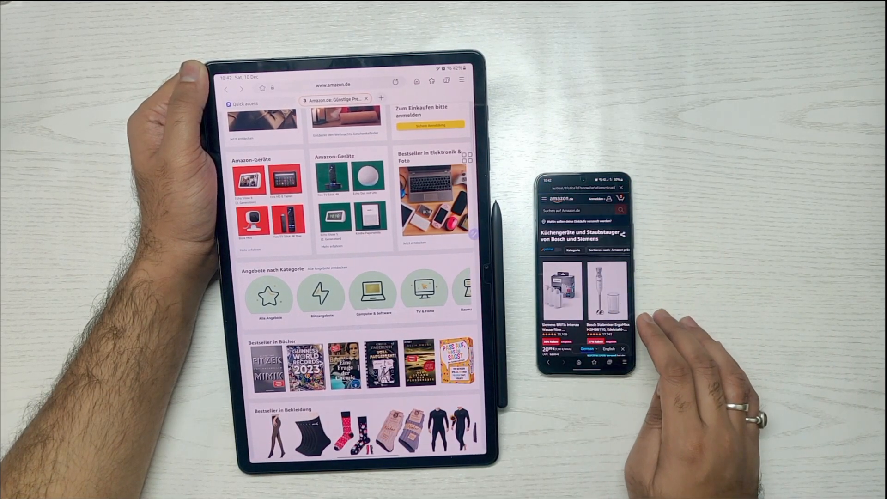
click(606, 293)
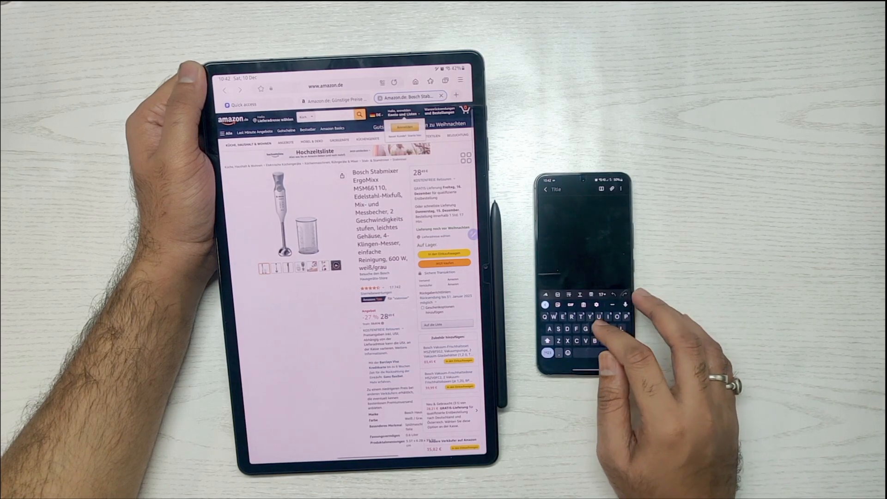
- Enter "Welcome to the new video" into the new phone note
text(H)
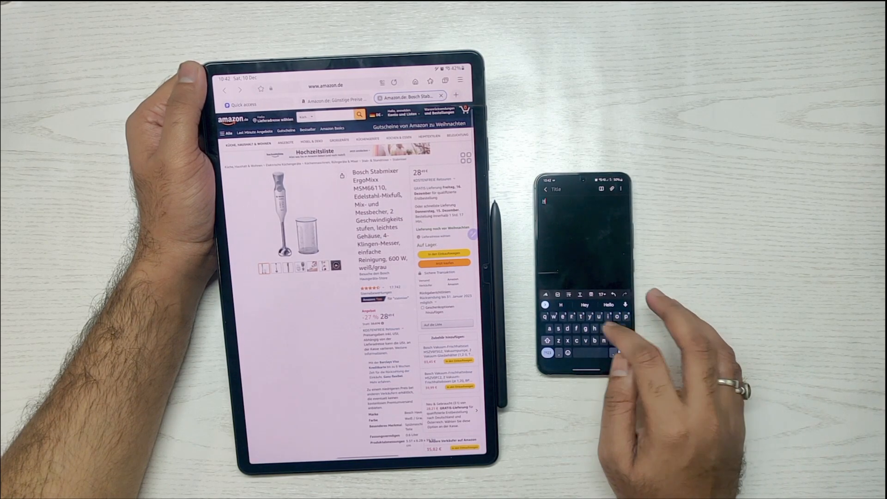
text(Welcome to the new)
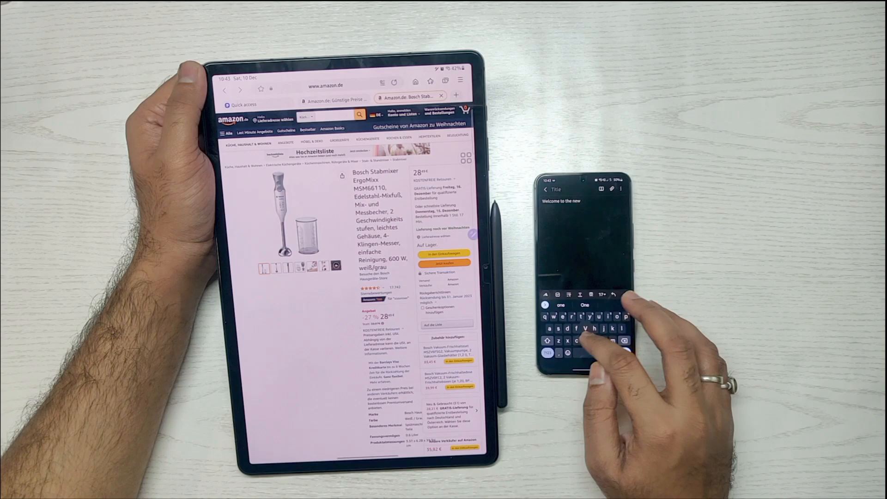
text(video)
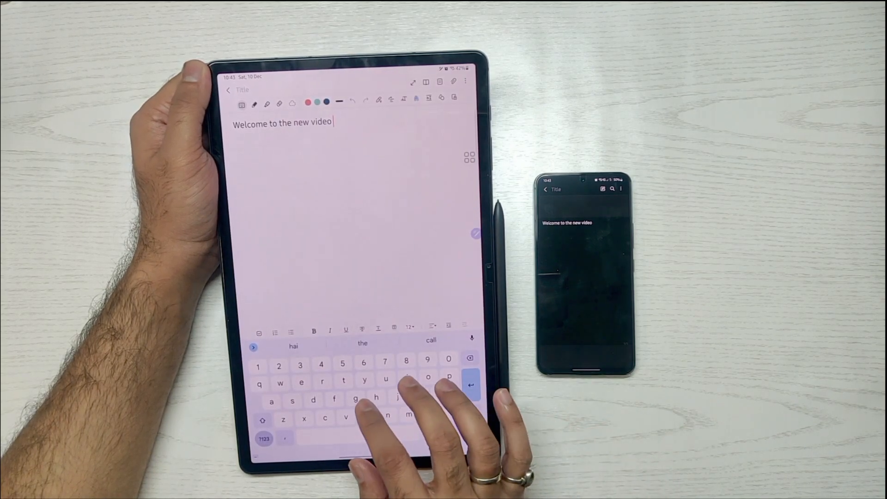
- Add placeholder text "hgugugufyfudr" to the continued note on the tablet
text(hgugugufyfudr)
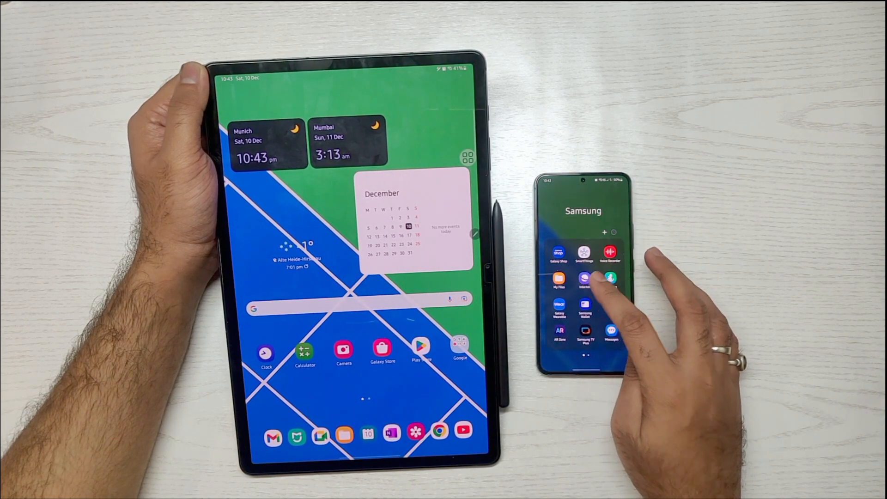
- Launch Samsung Internet on the phone to return to the Bosch Amazon page
click(584, 279)
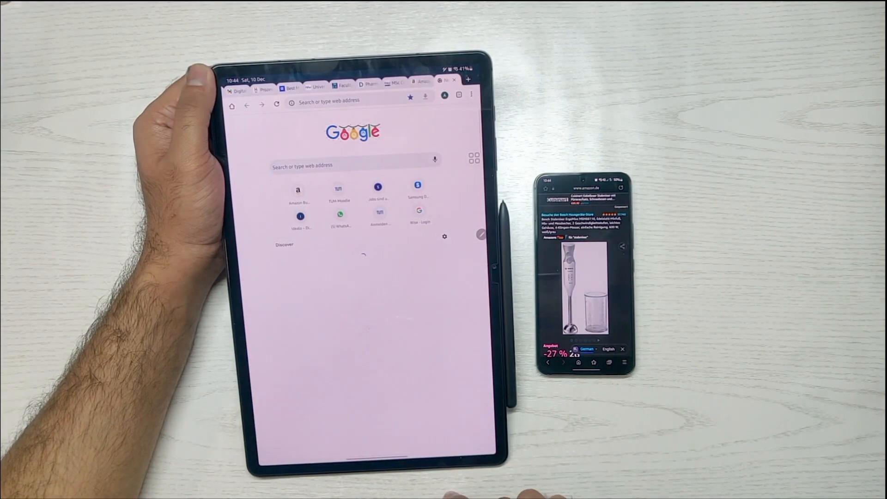
- Search Google on the tablet for the Bosch blender text copied on the phone
click(346, 102)
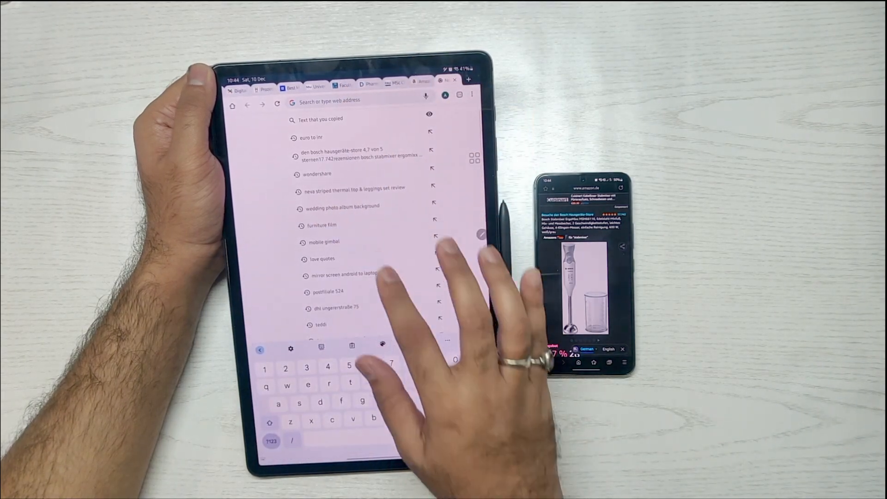
click(343, 153)
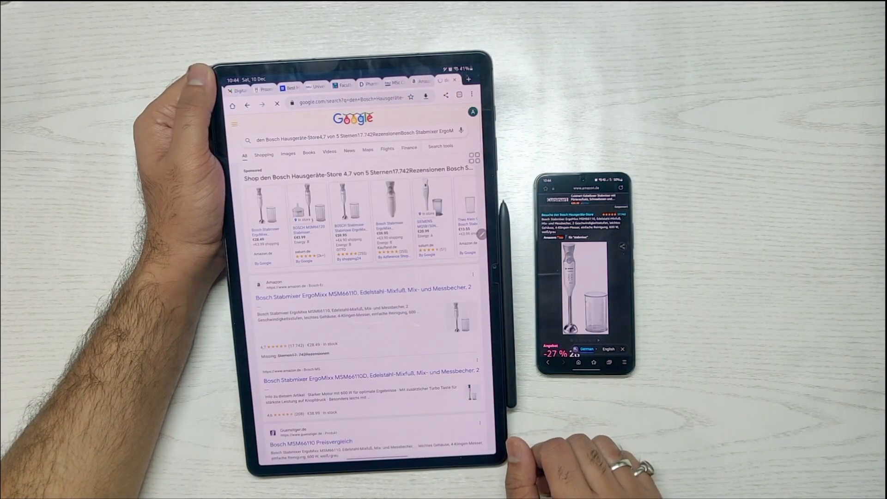
scroll(down, 3)
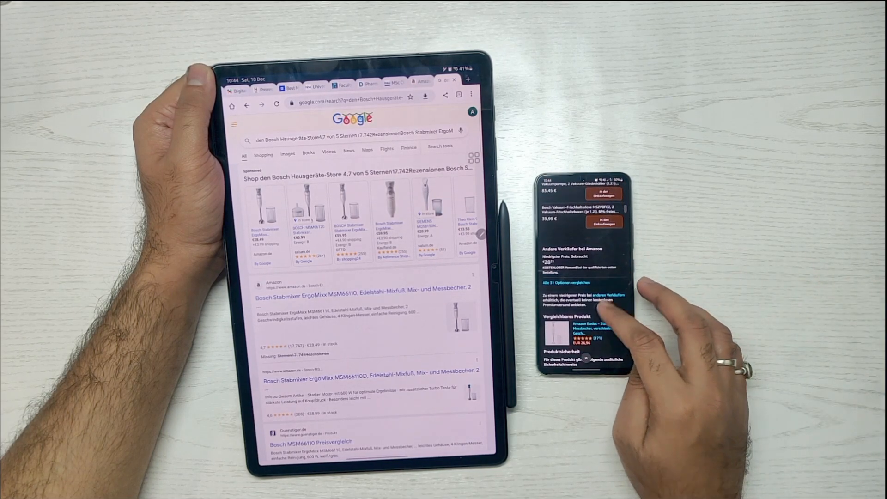
scroll(down, 3)
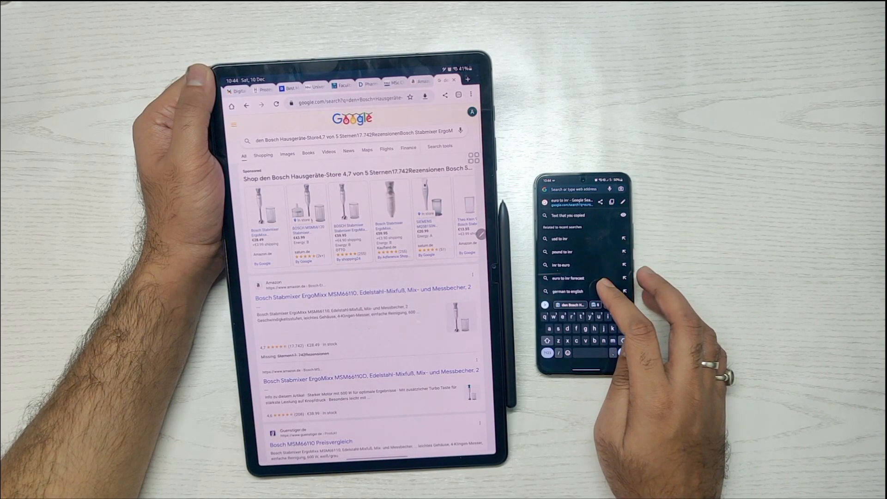
- Run the euro to inr forecast search on the phone
click(578, 278)
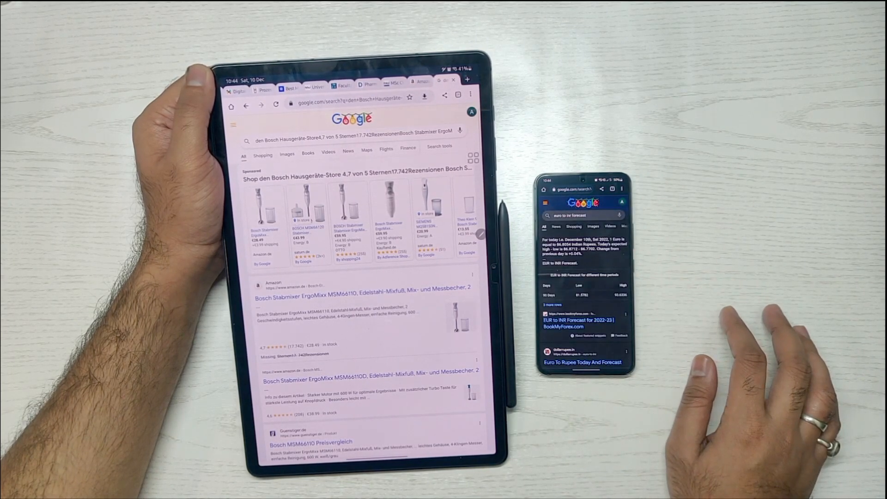